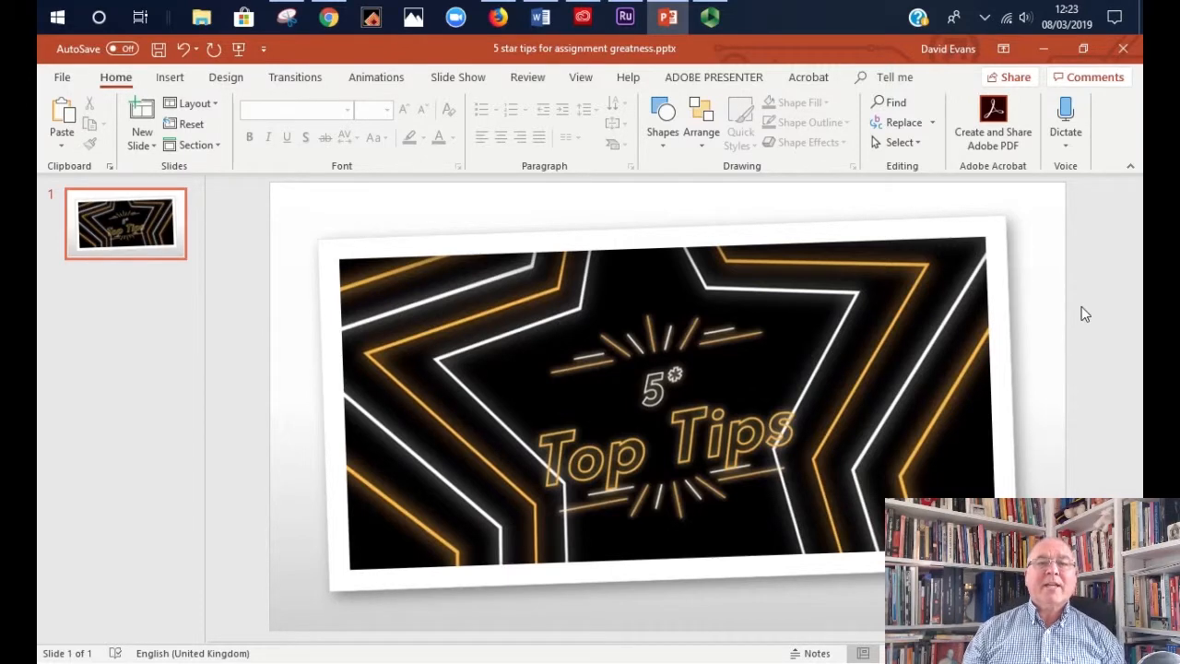
{"action": "mouse_move", "coordinate": [59, 92]}
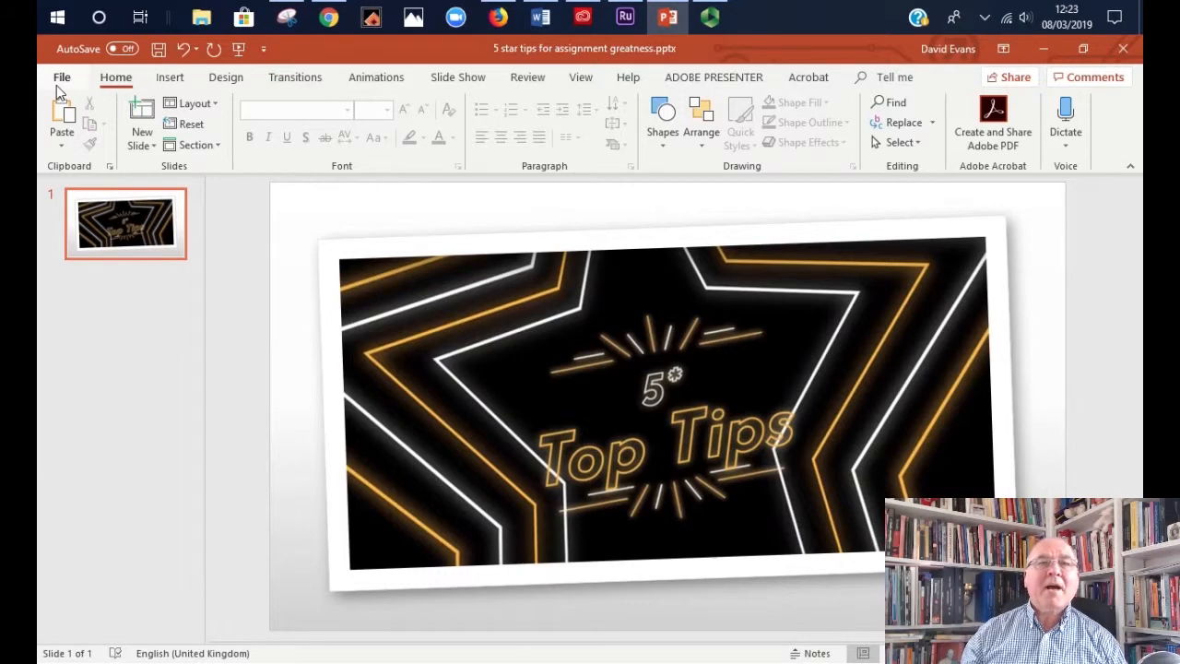
{"action": "mouse_move", "coordinate": [992, 129]}
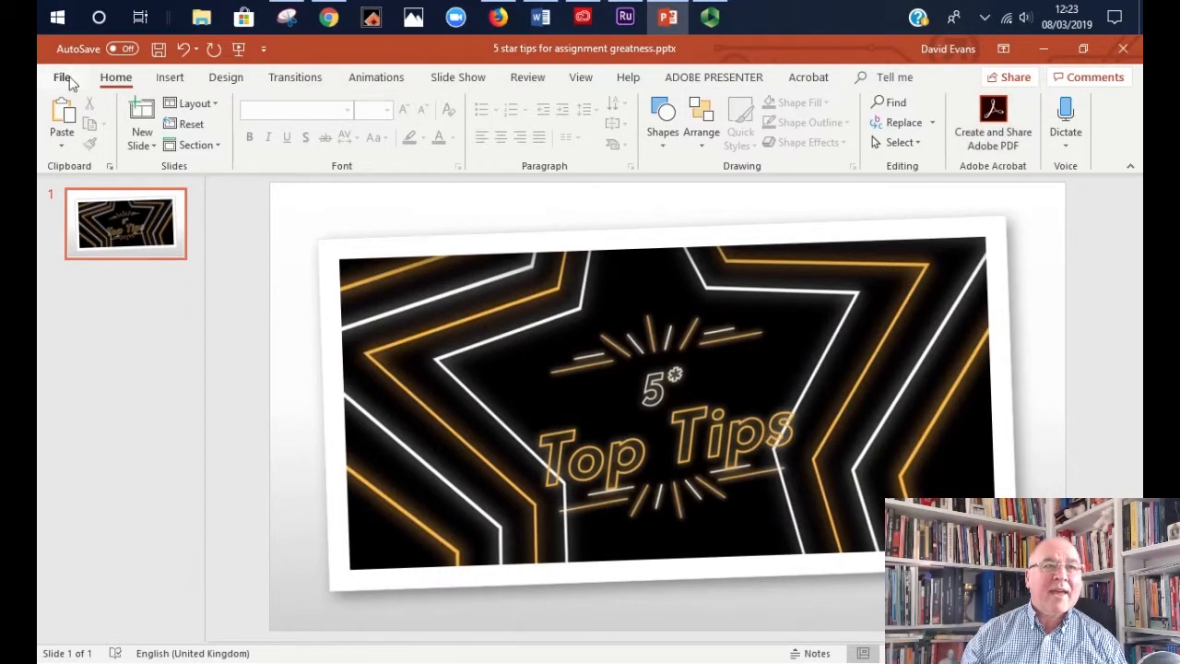
Save the 5* Top Tips poster via Save As with file type JPEG File Interchange Format.
{"action": "left_click", "coordinate": [63, 78]}
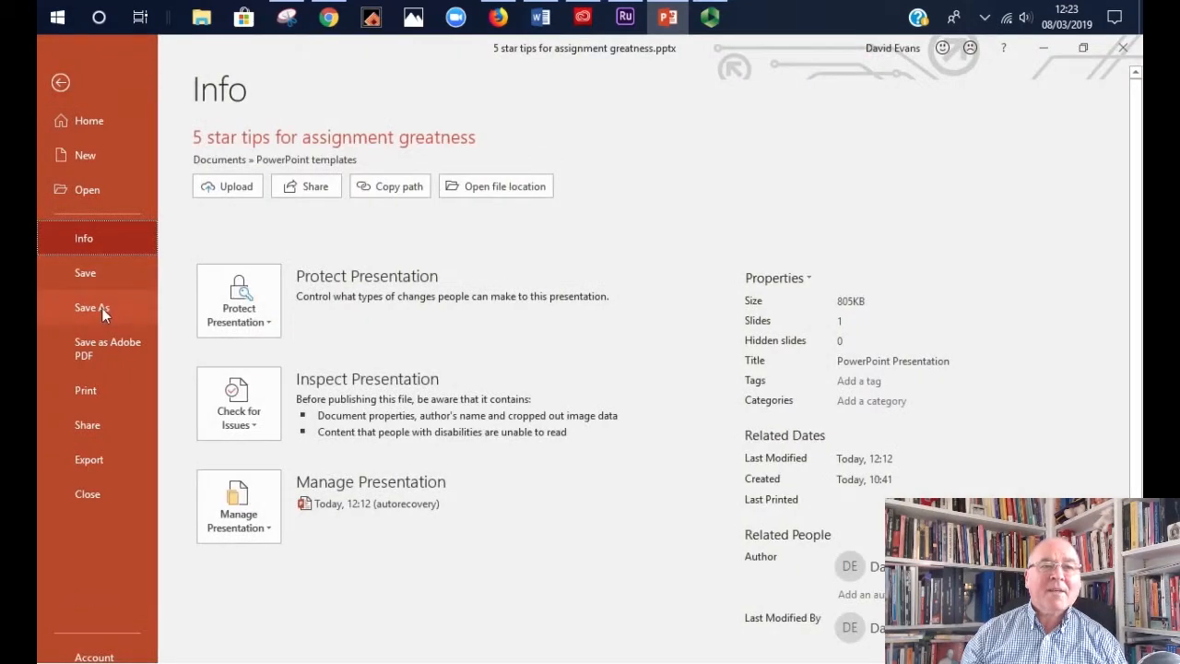
{"action": "left_click", "coordinate": [92, 306]}
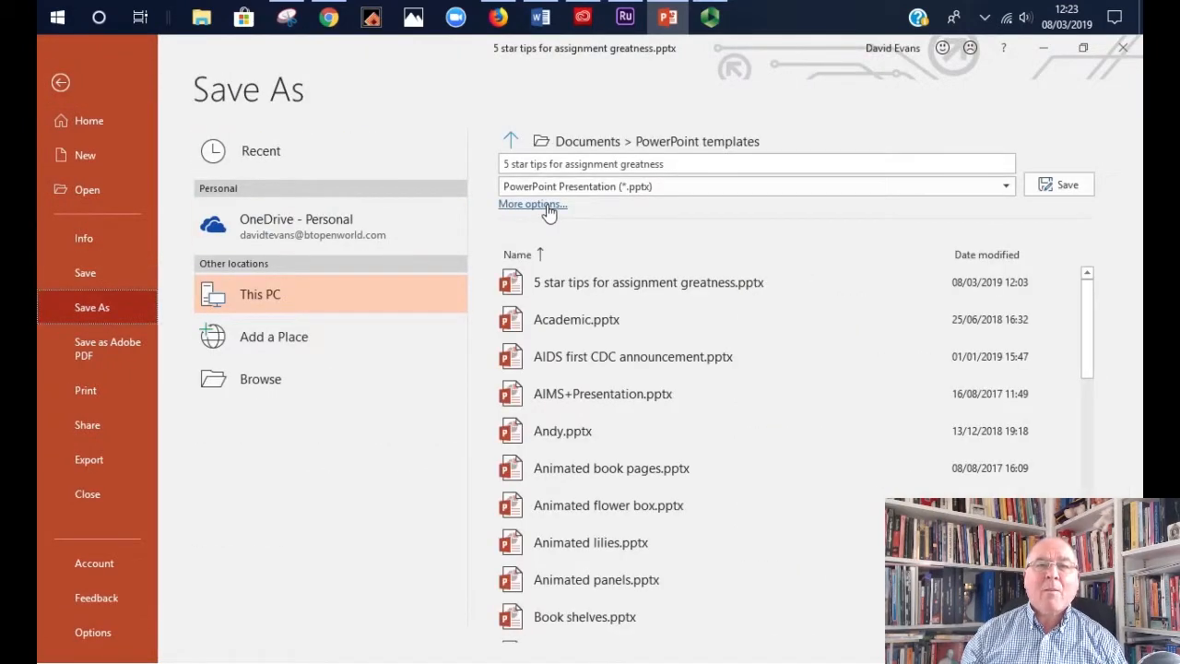
{"action": "left_click", "coordinate": [531, 203]}
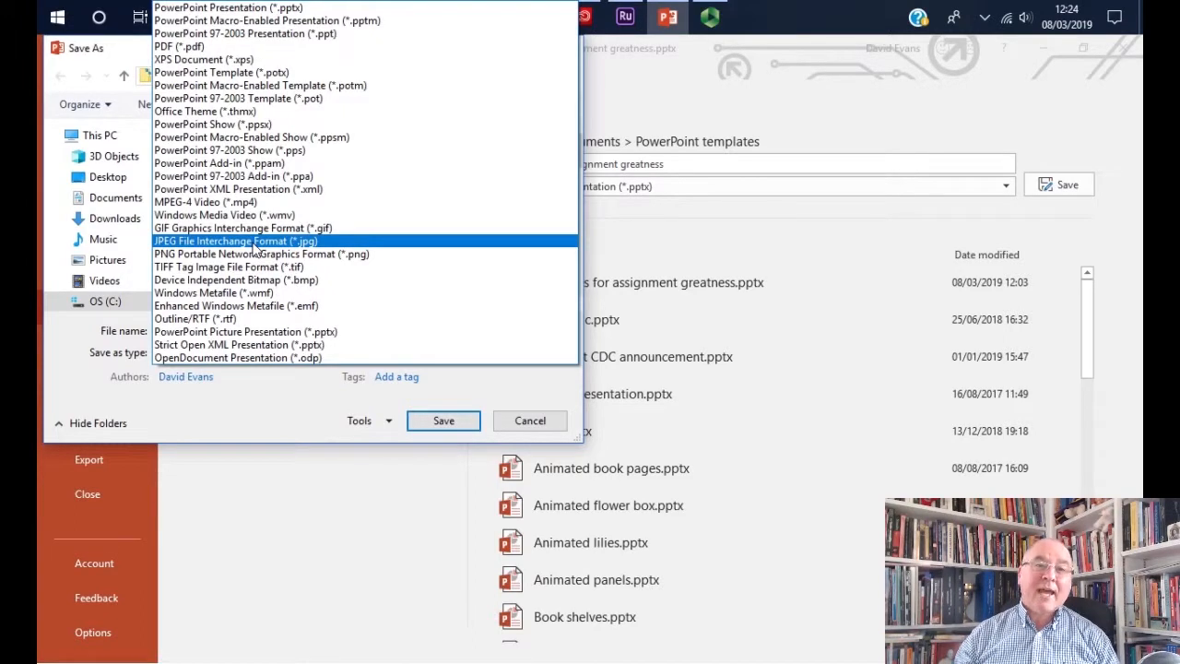
{"action": "left_click", "coordinate": [236, 240]}
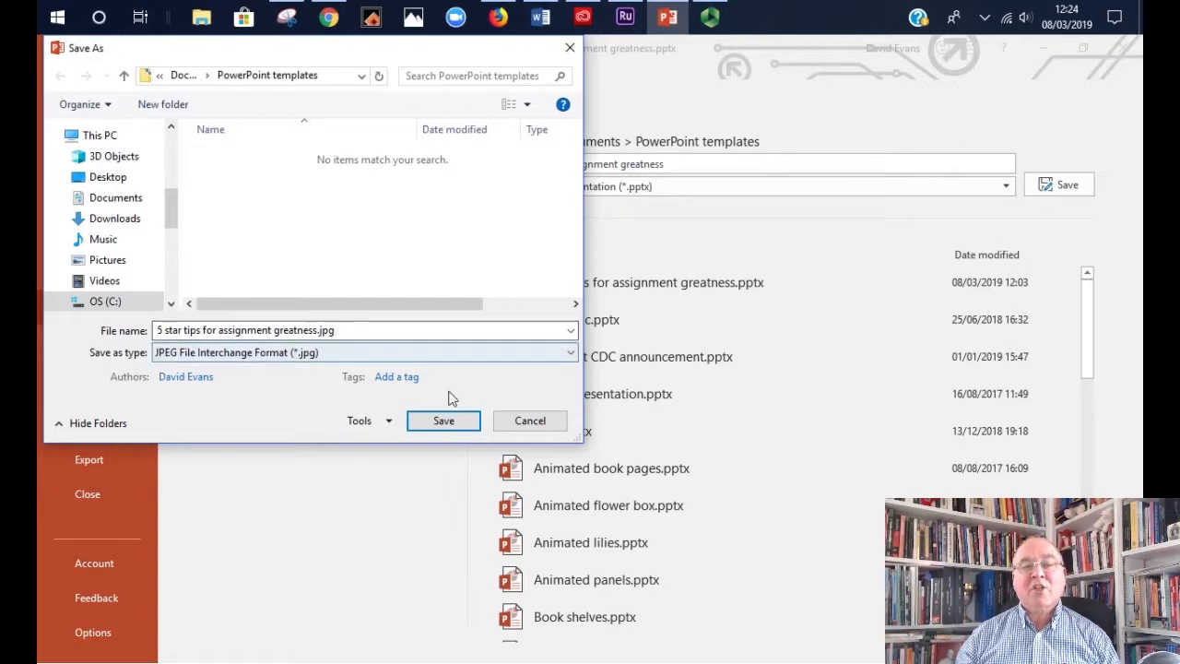
{"action": "left_click", "coordinate": [531, 421]}
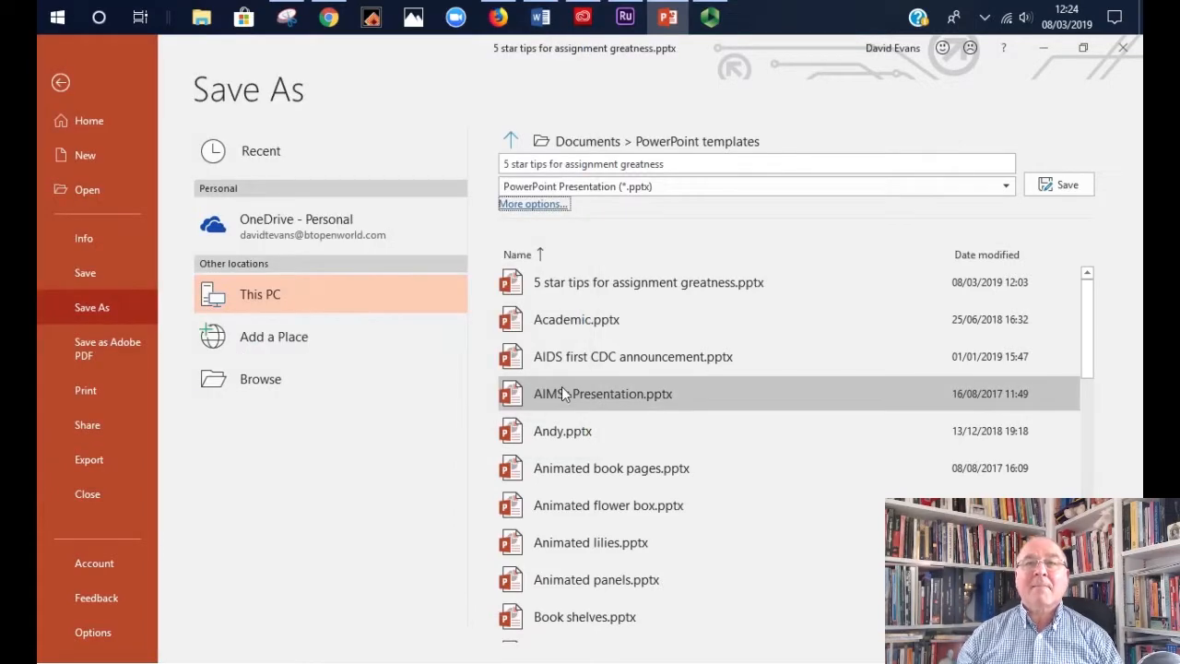
Switch to the browser showing the Professional Masterclass Series playlist with its two videos.
{"action": "left_click", "coordinate": [328, 17]}
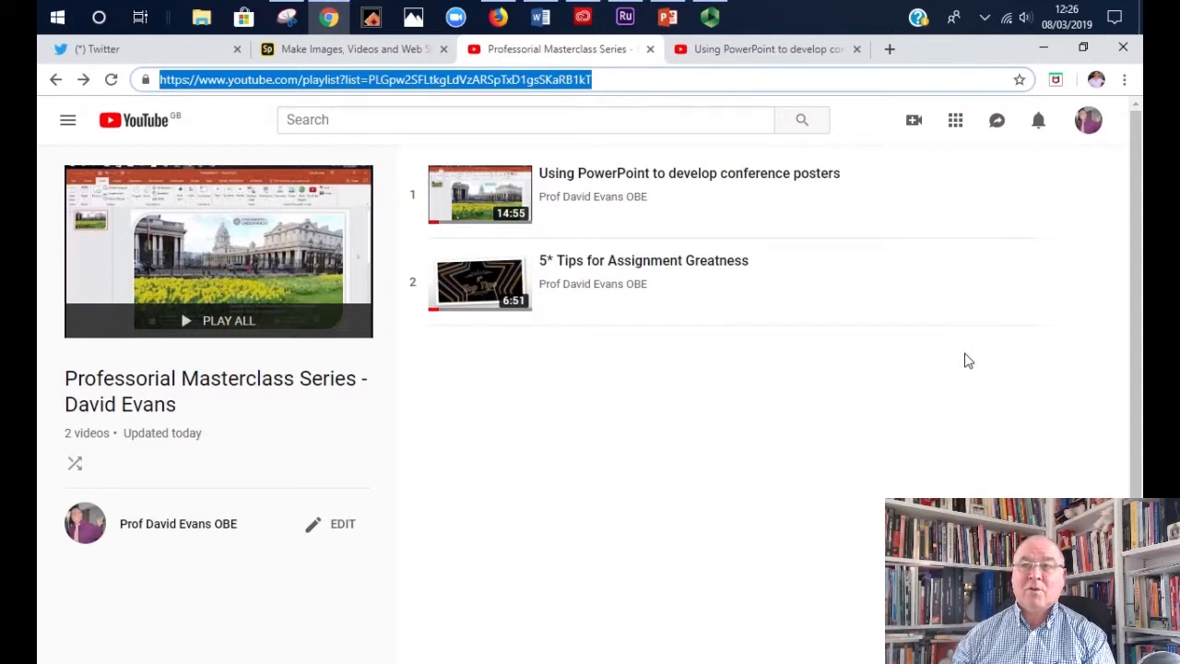
{"action": "mouse_move", "coordinate": [1090, 120]}
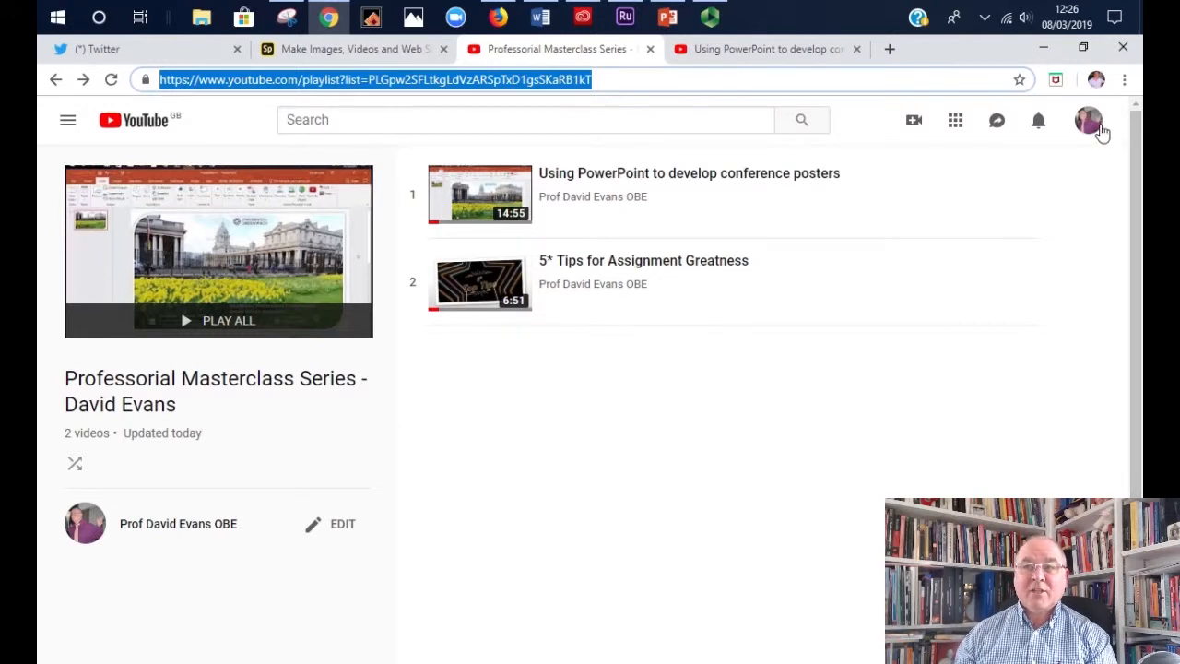
Dismiss the account menu and bring up the Create menu with Upload video and Go live.
{"action": "left_click", "coordinate": [1088, 118]}
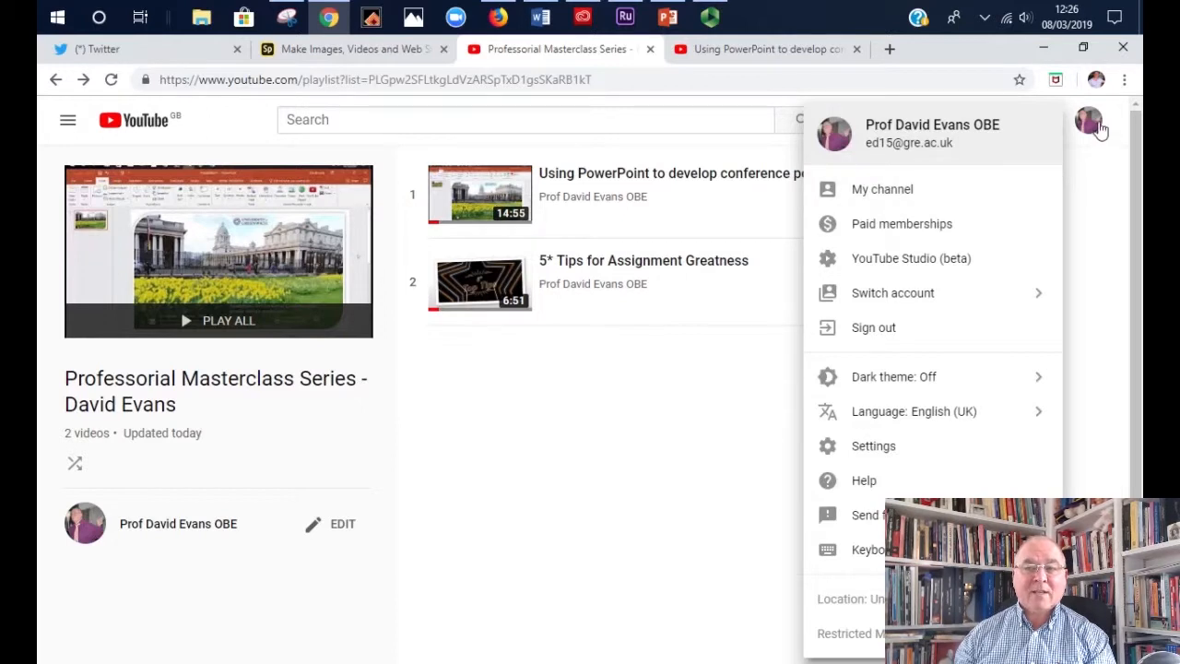
{"action": "left_click", "coordinate": [1091, 120]}
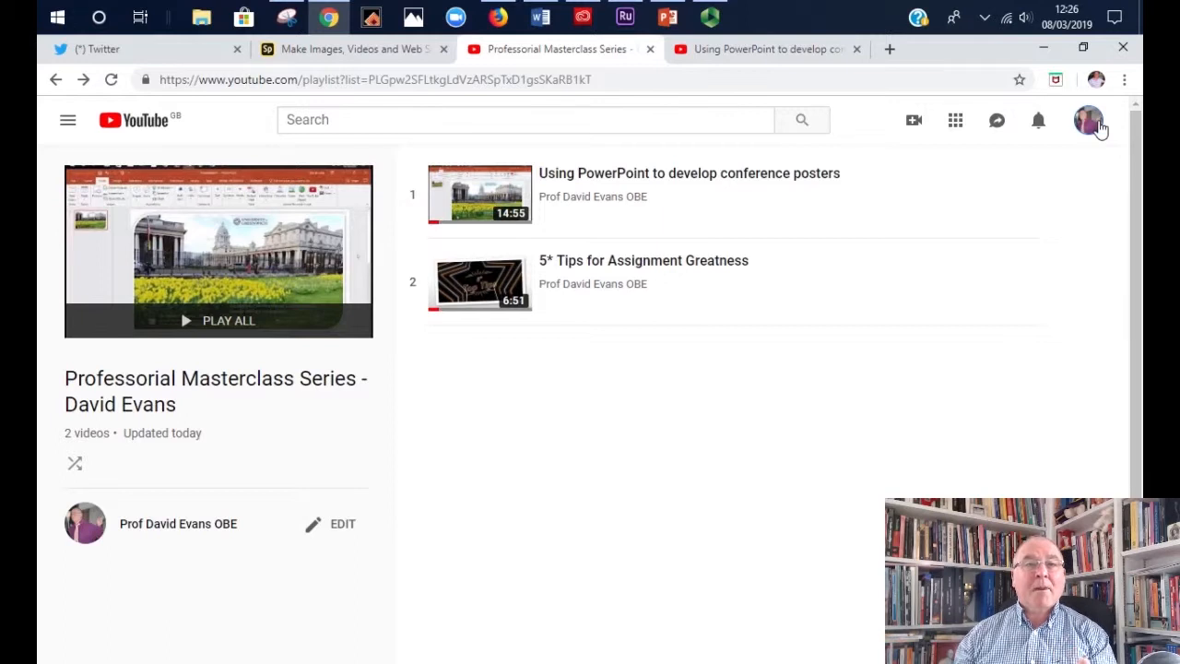
{"action": "mouse_move", "coordinate": [912, 120]}
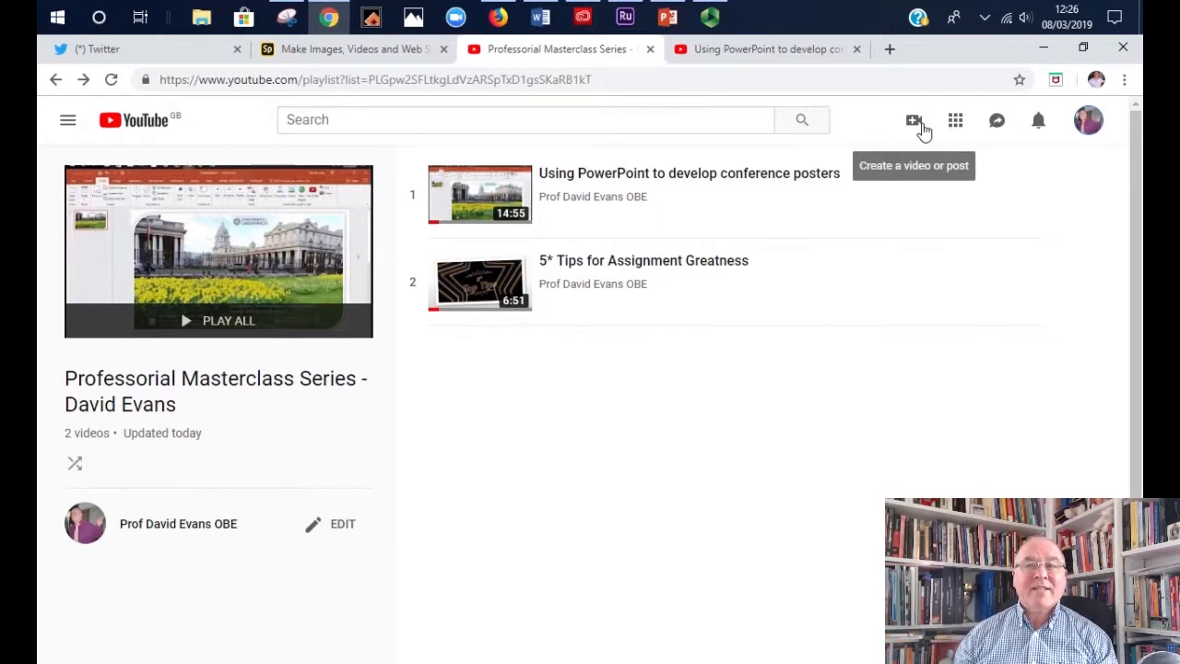
{"action": "left_click", "coordinate": [912, 120]}
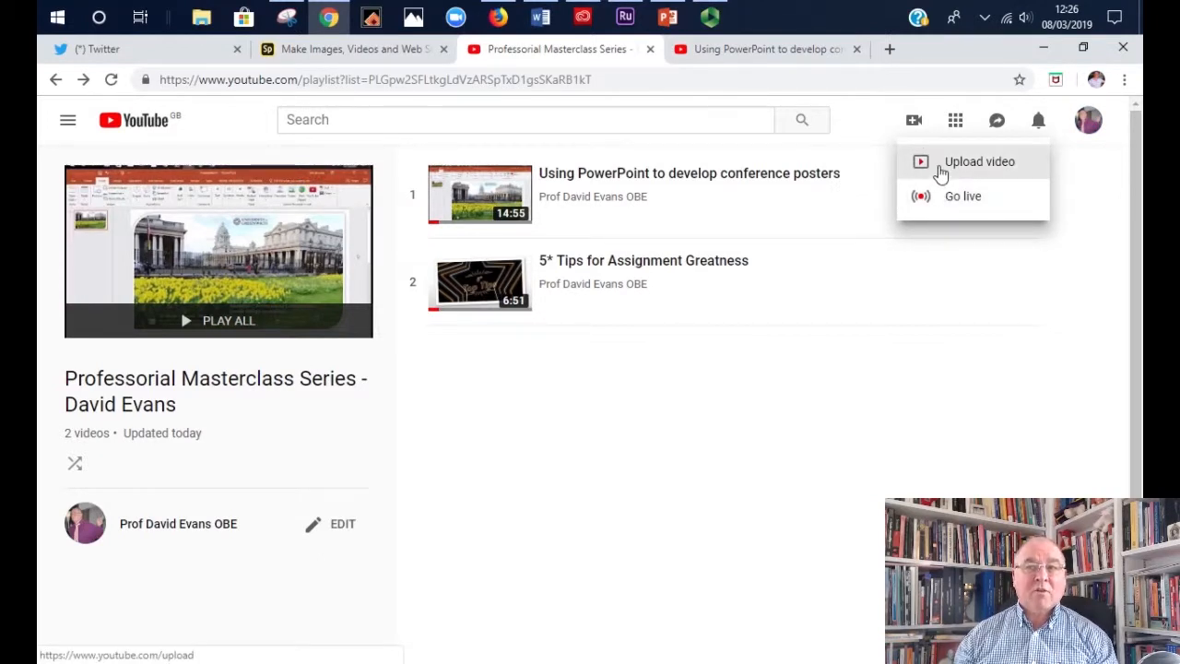
Start a video upload and change its privacy from Public to Unlisted.
{"action": "left_click", "coordinate": [979, 162]}
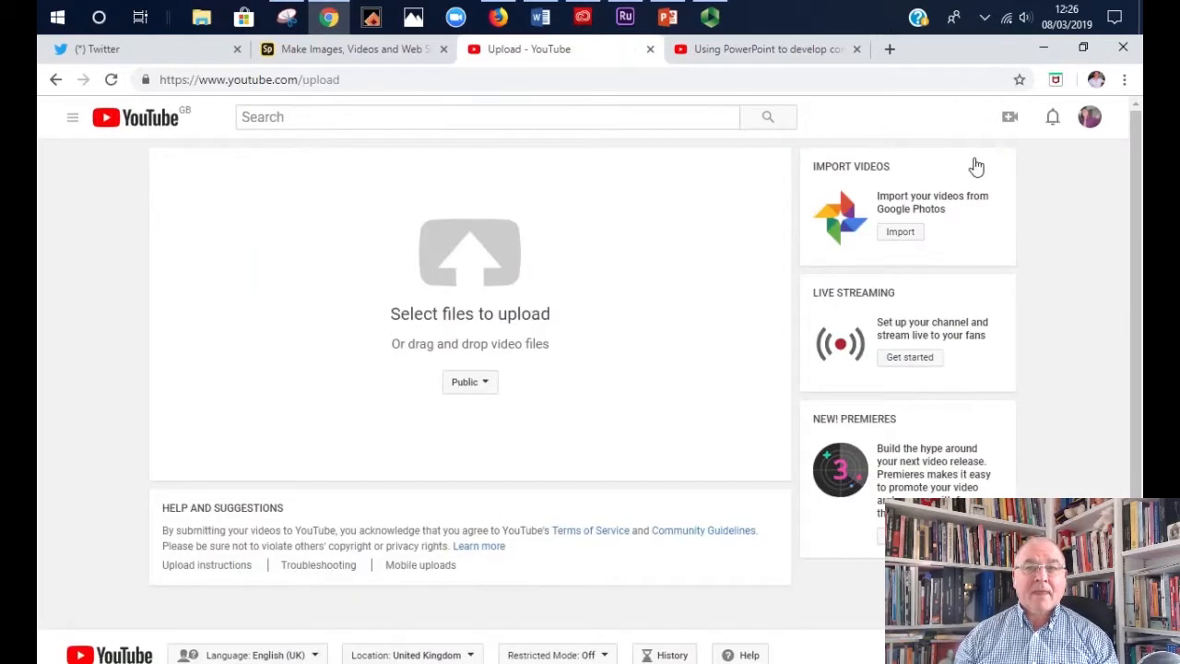
{"action": "mouse_move", "coordinate": [470, 382]}
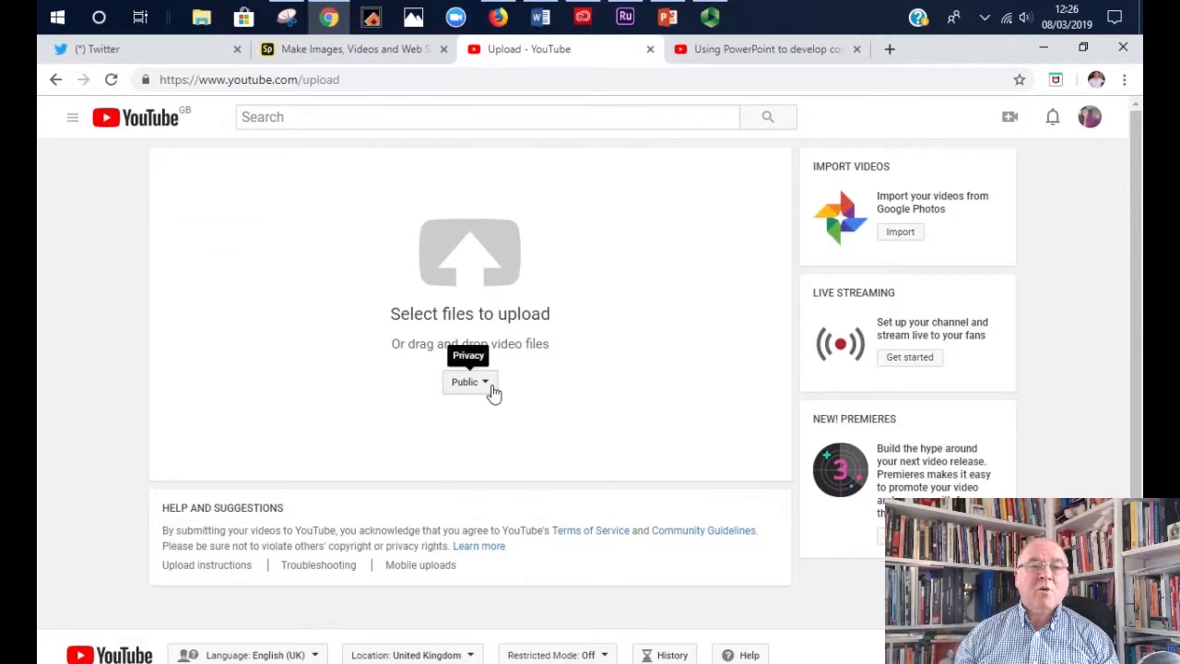
{"action": "left_click", "coordinate": [470, 381]}
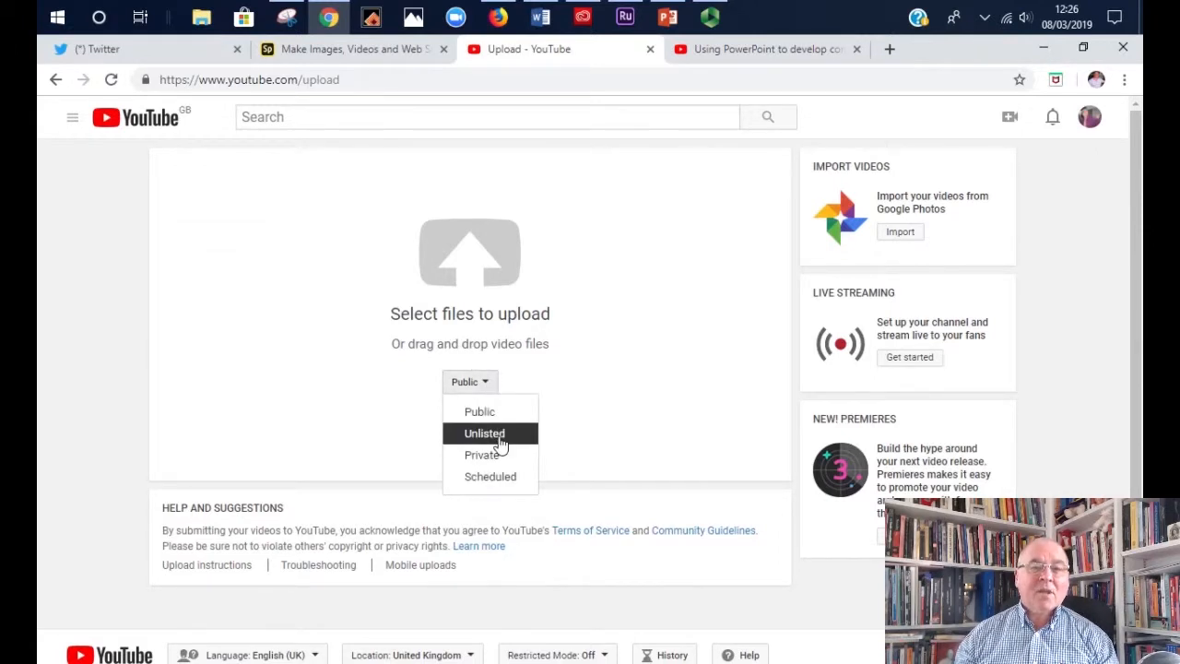
{"action": "mouse_move", "coordinate": [479, 411]}
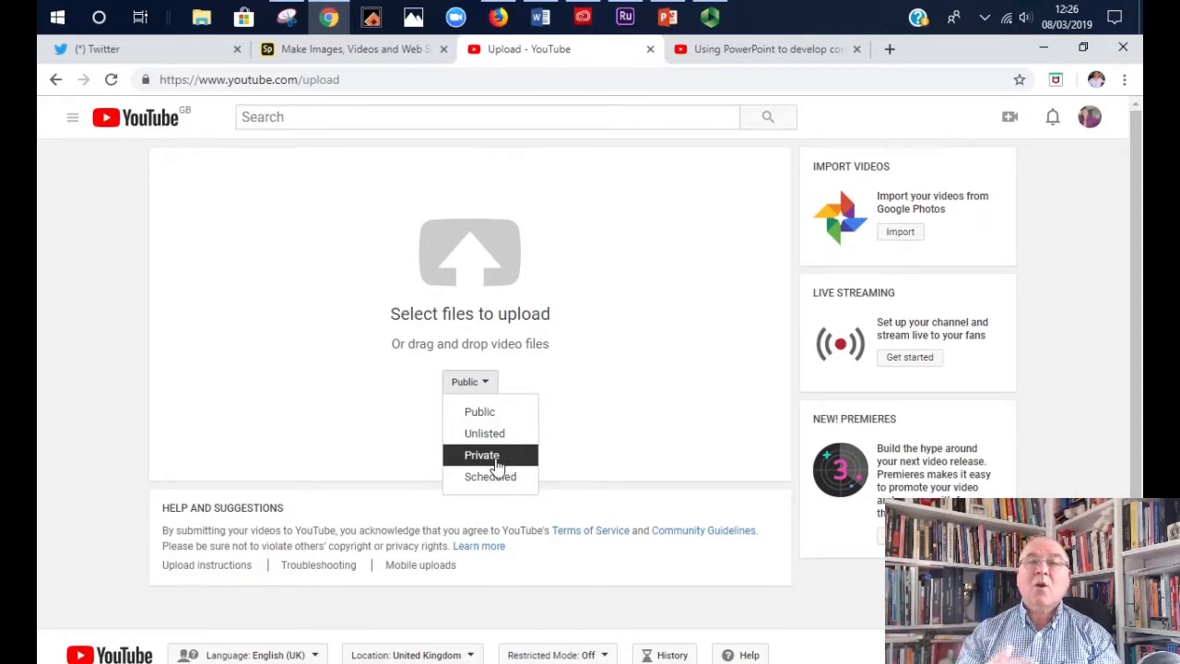
{"action": "mouse_move", "coordinate": [489, 433]}
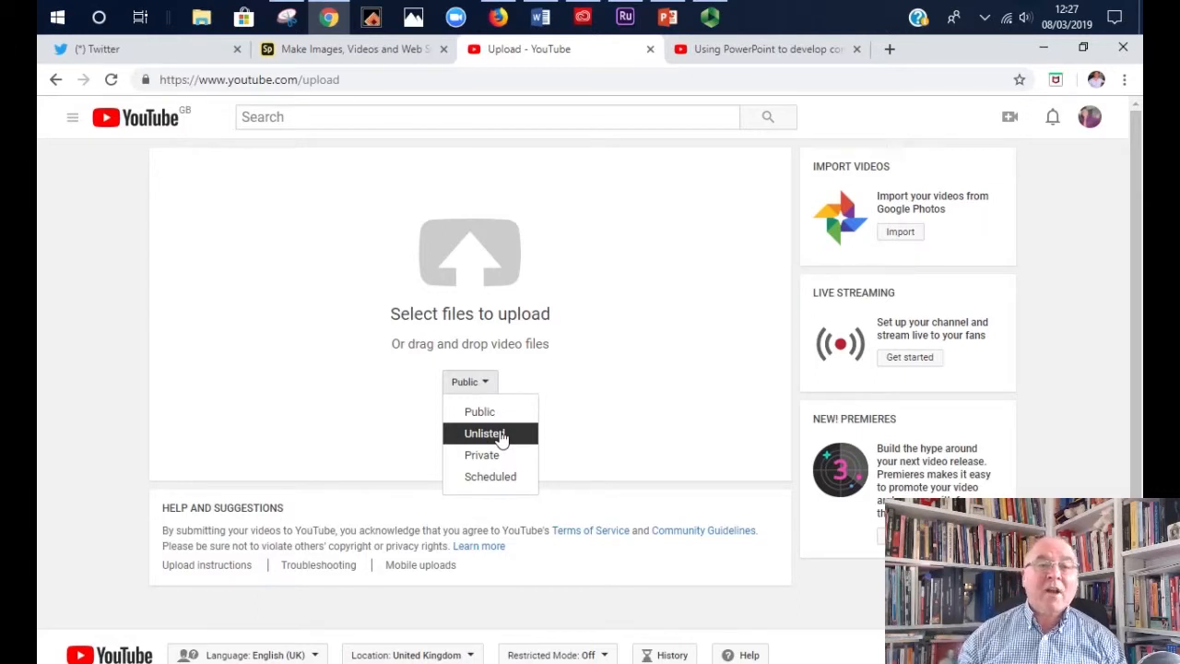
{"action": "left_click", "coordinate": [483, 433]}
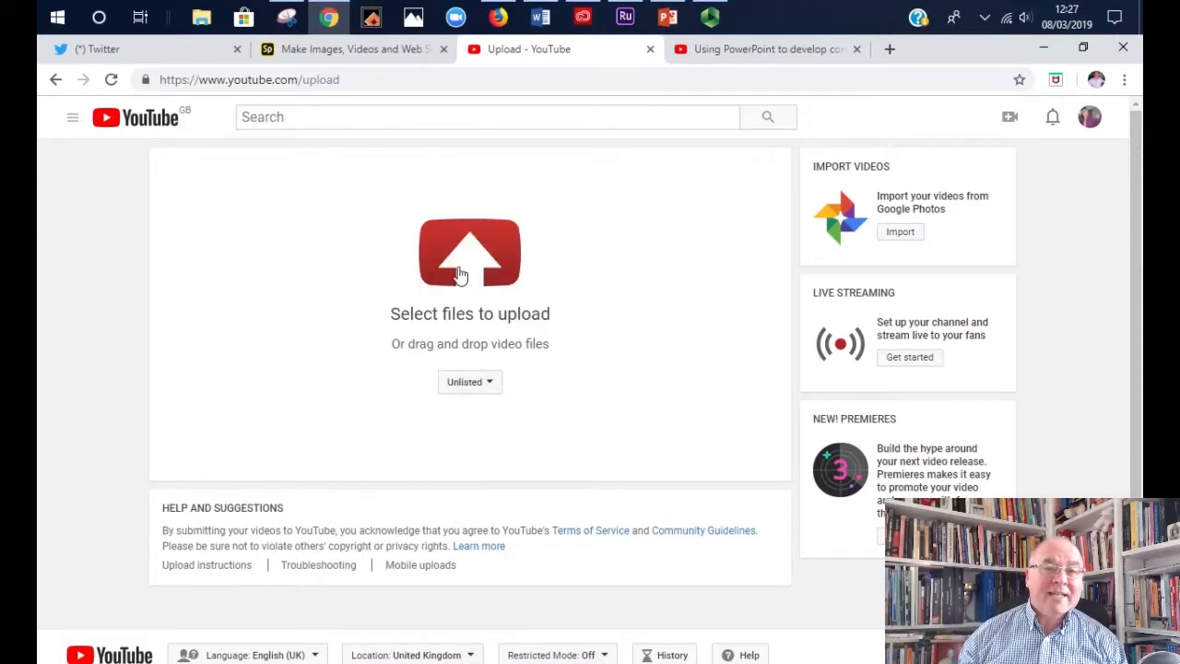
{"action": "left_click", "coordinate": [469, 254]}
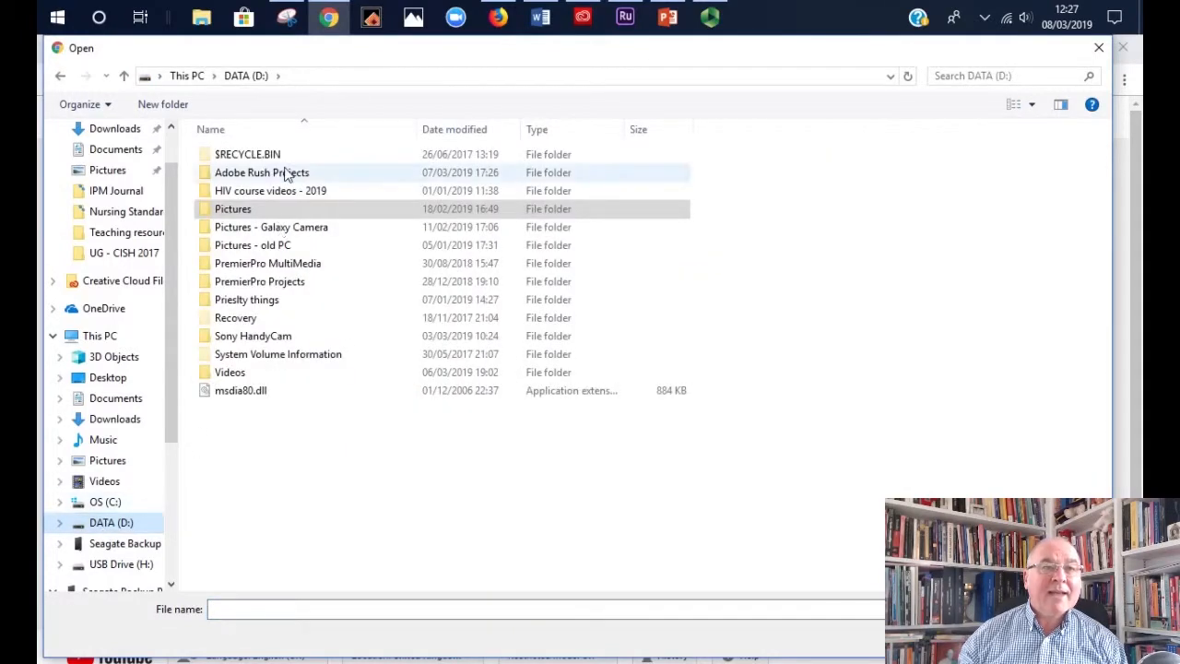
{"action": "double_click", "coordinate": [262, 173]}
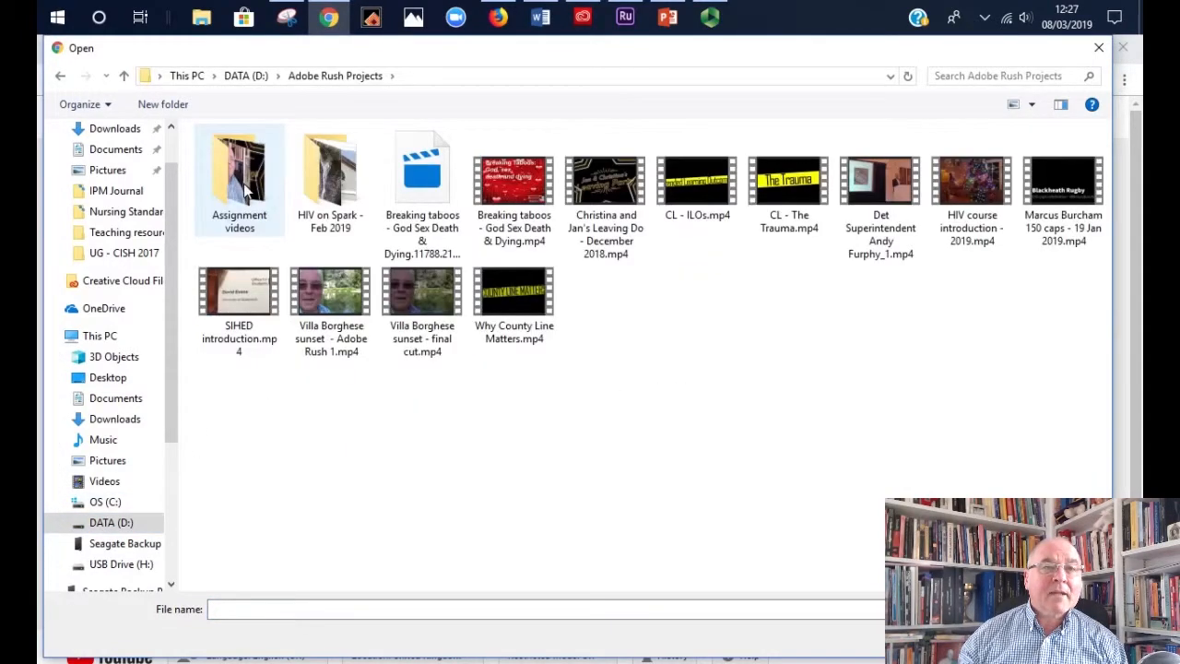
{"action": "double_click", "coordinate": [239, 176]}
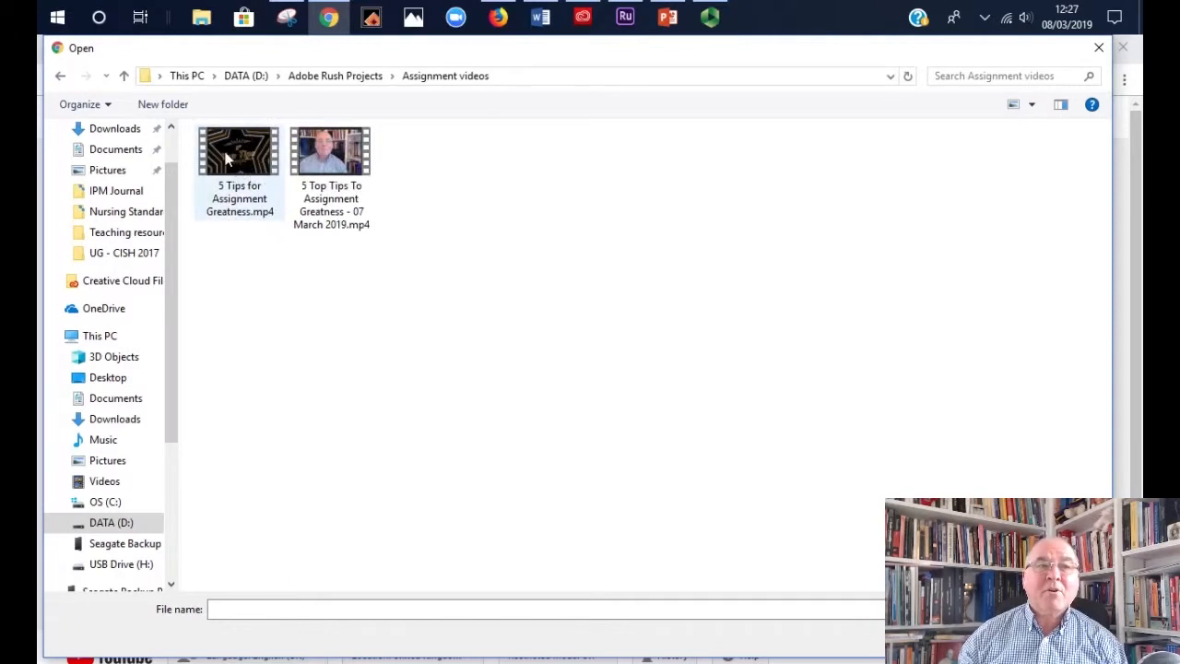
{"action": "mouse_move", "coordinate": [240, 163]}
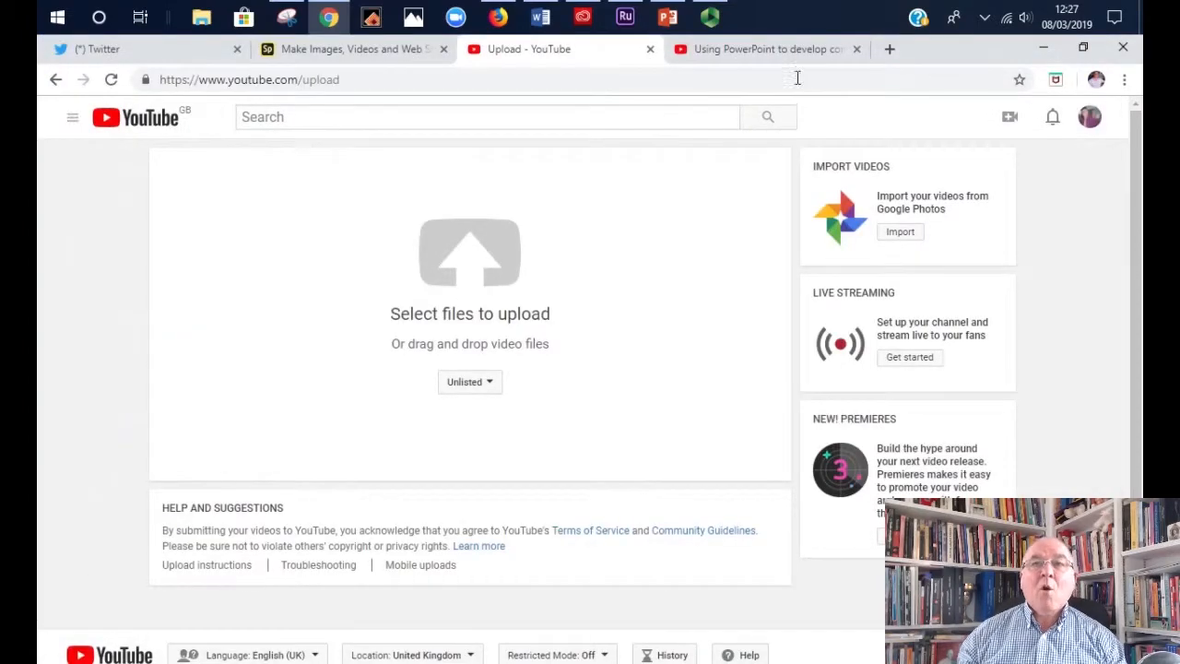
Switch to the tab playing 'Using PowerPoint to develop conference posters' in the playlist.
{"action": "left_click", "coordinate": [756, 48]}
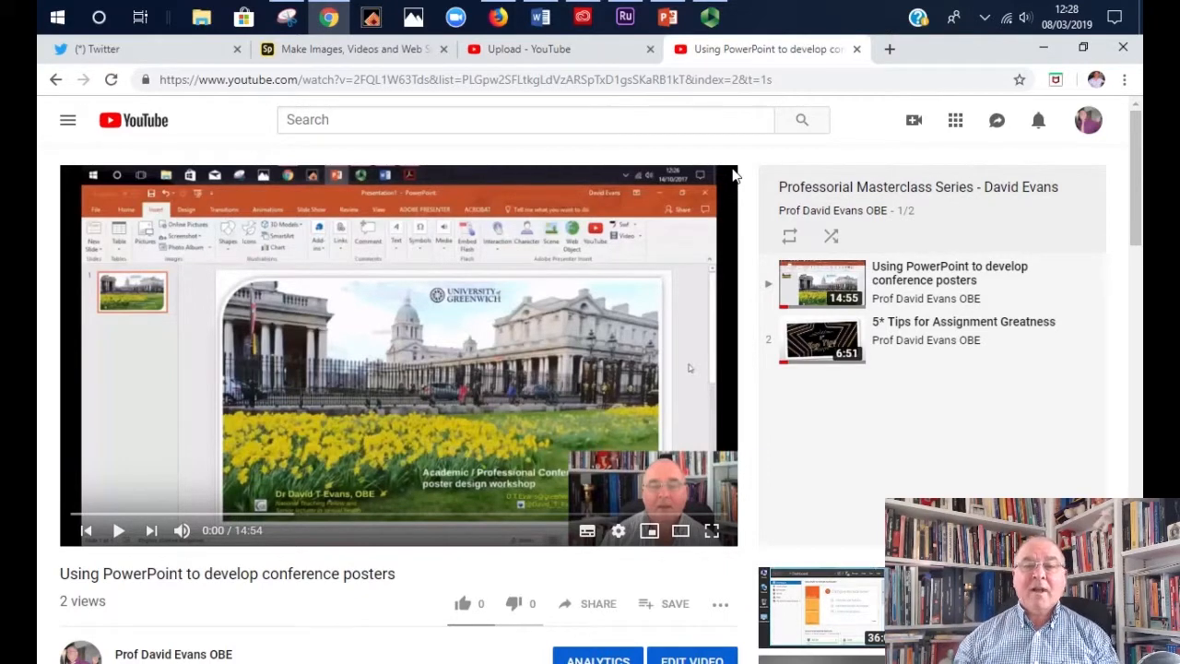
Share the video, select its youtu.be link and show the iframe embed code.
{"action": "scroll", "scroll_direction": "down", "scroll_amount": 3}
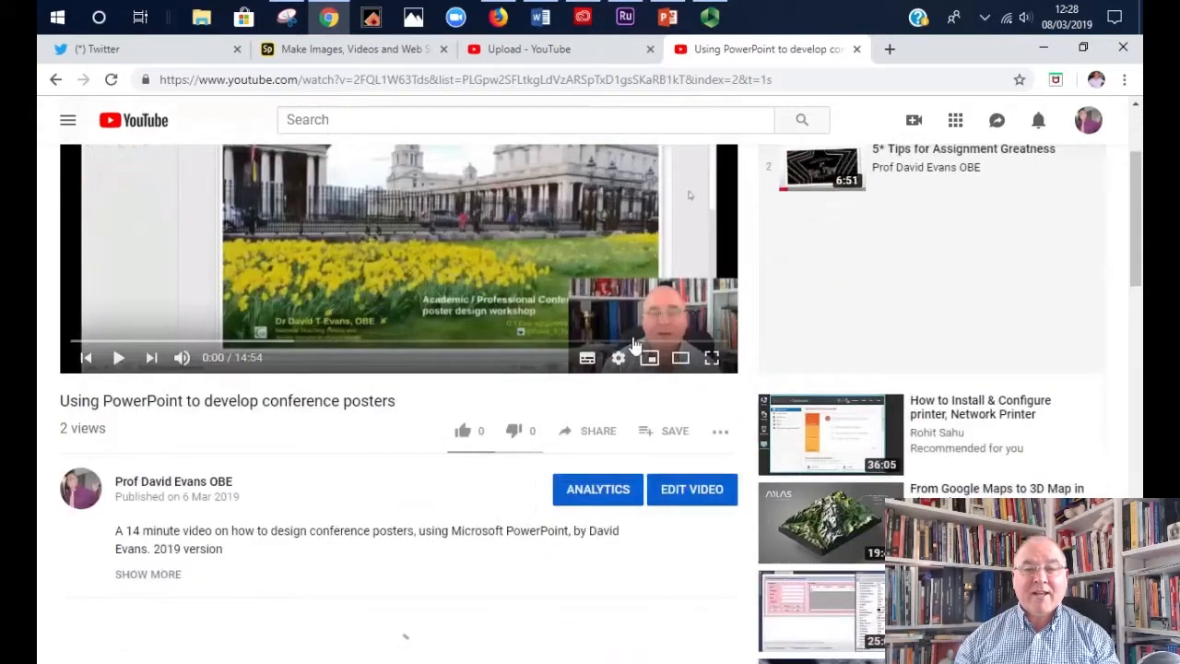
{"action": "left_click", "coordinate": [586, 432]}
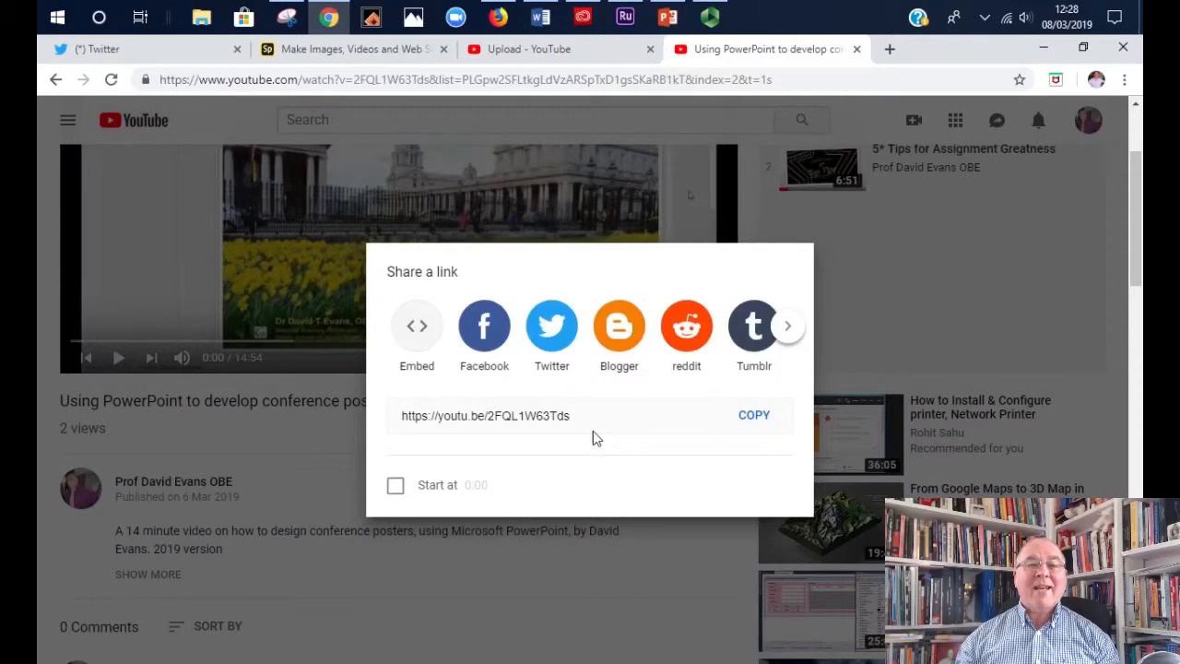
{"action": "left_click", "coordinate": [550, 415]}
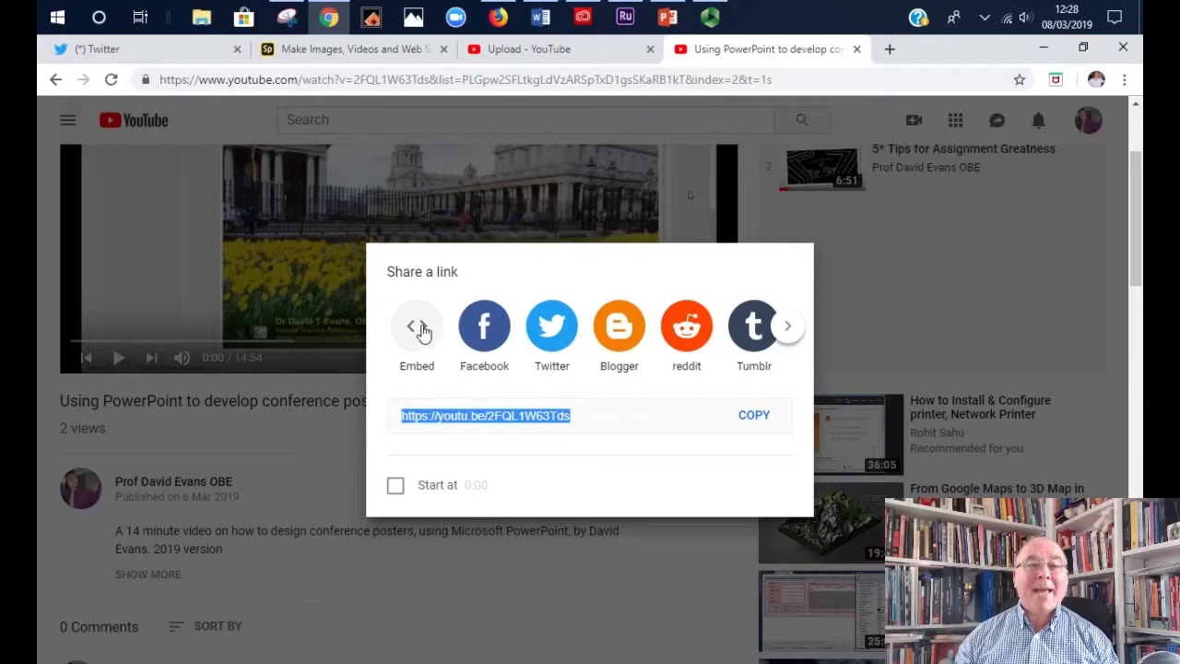
{"action": "left_click", "coordinate": [416, 329]}
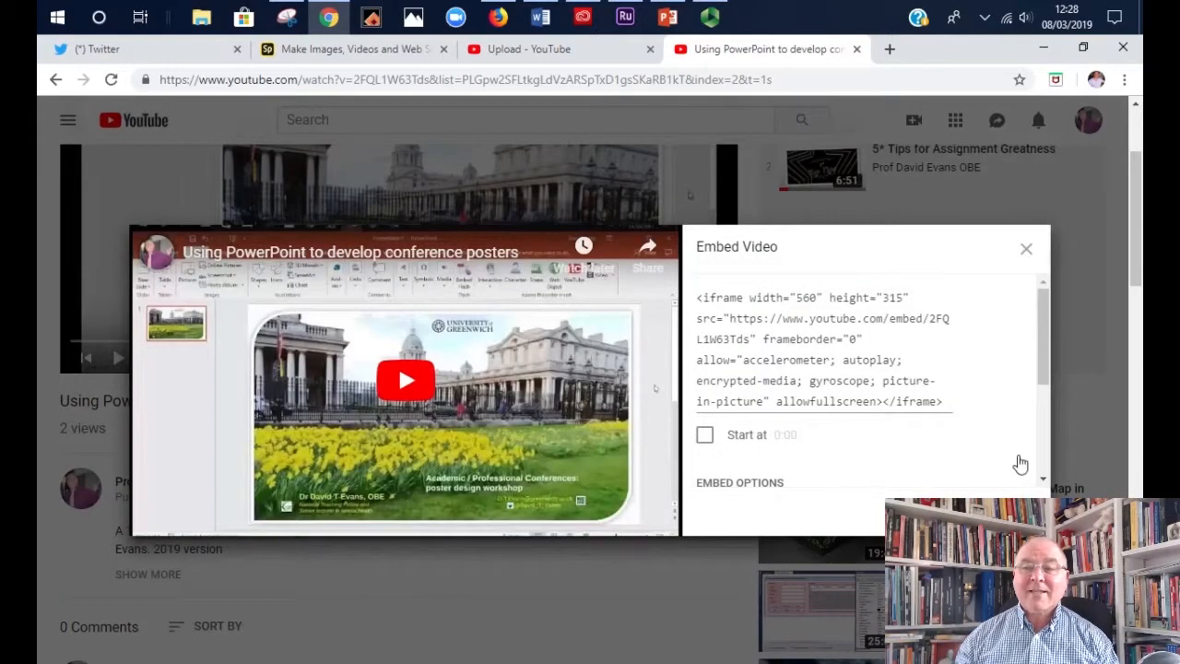
Select the iframe embed code, dismiss the Embed panel and play the video full screen.
{"action": "left_click", "coordinate": [820, 349]}
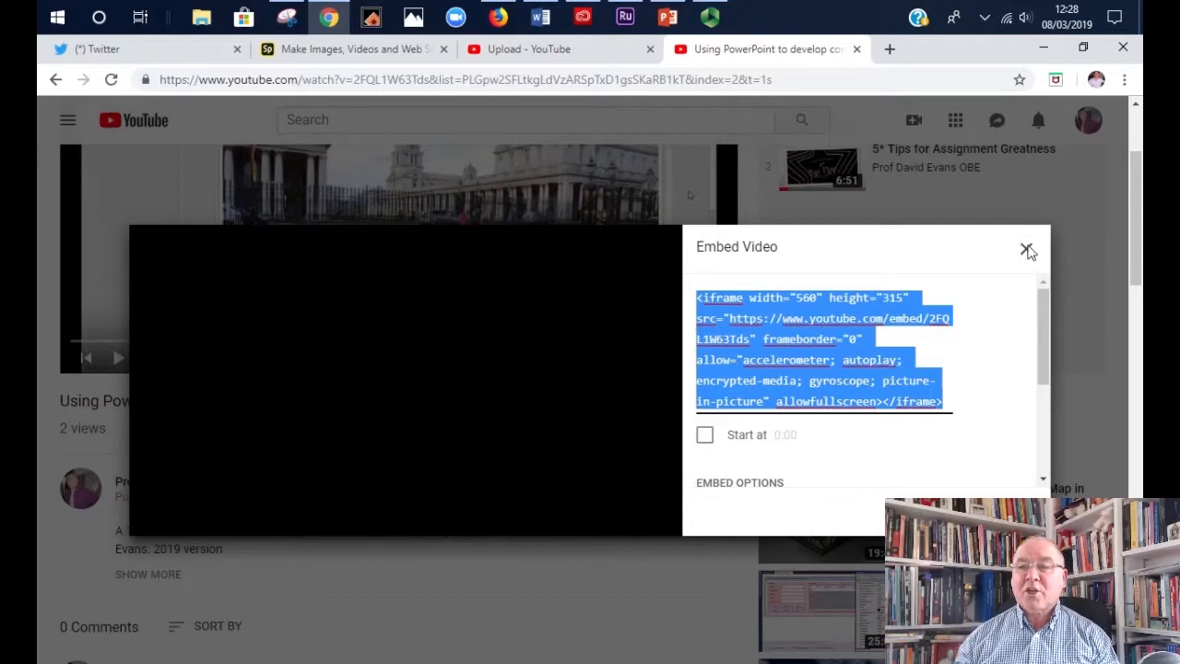
{"action": "left_click", "coordinate": [1028, 251]}
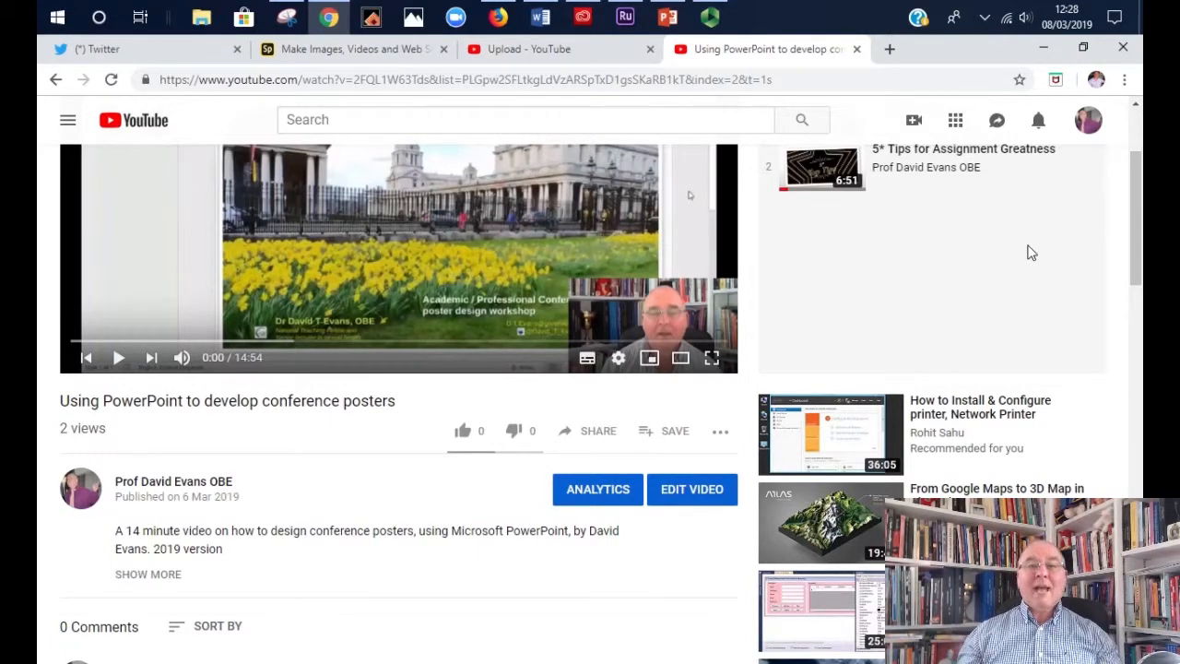
{"action": "left_click", "coordinate": [712, 357]}
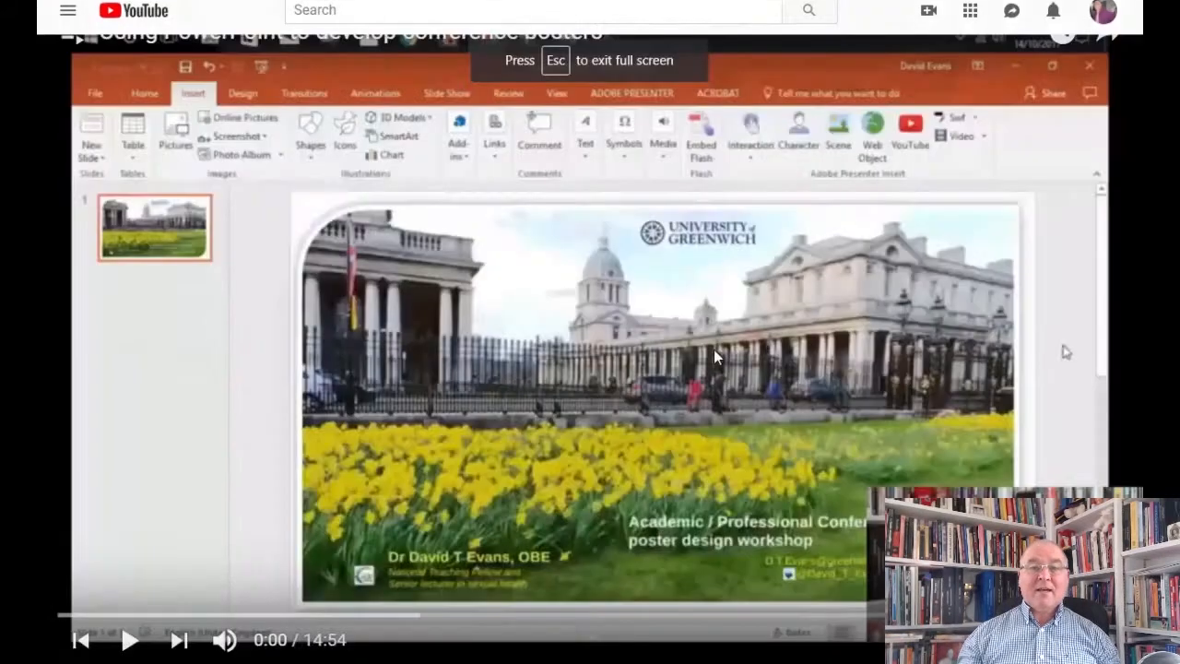